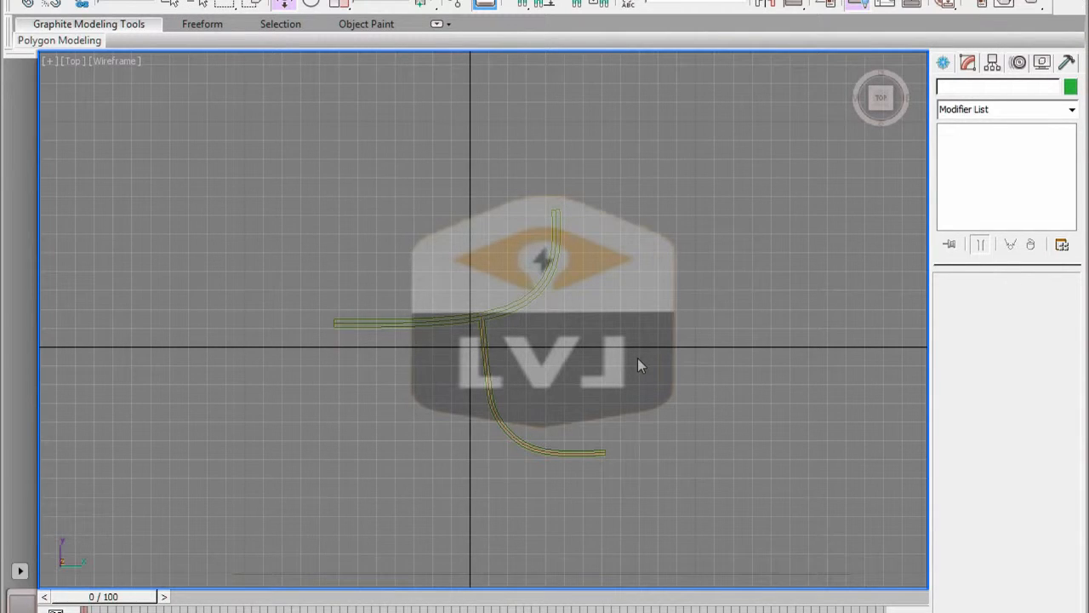
pyautogui.moveTo(642, 356)
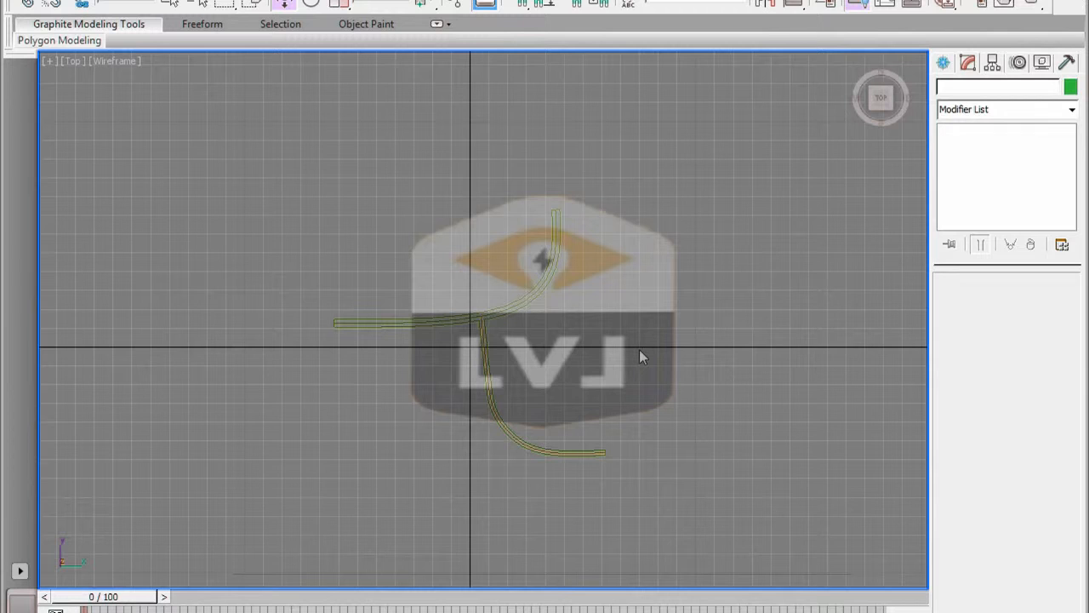
pyautogui.moveTo(175, 6)
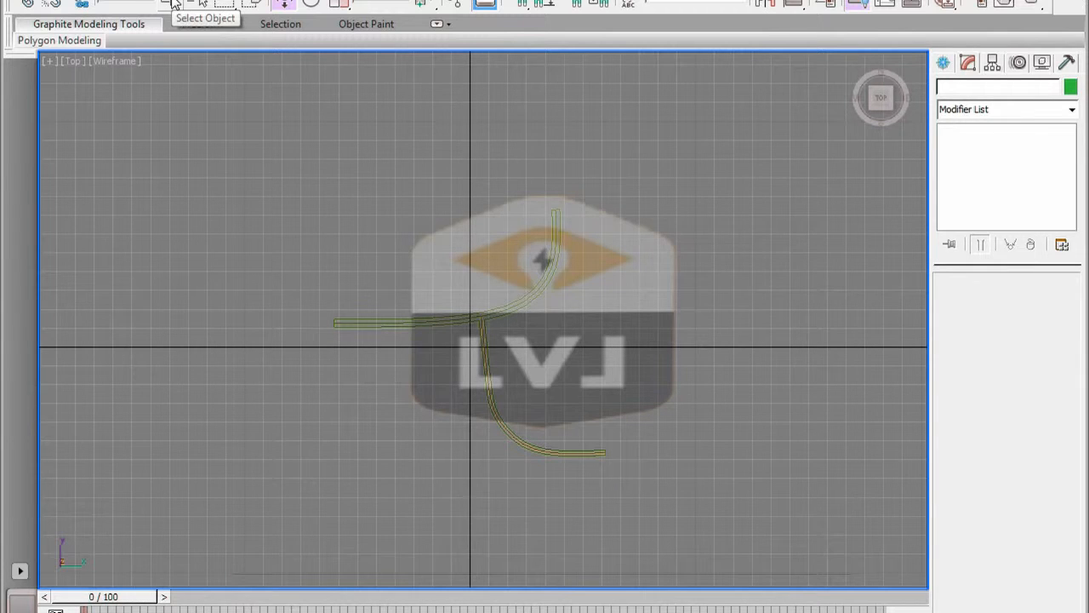
# Select the road_outline01 spline in the Top viewport
pyautogui.click(472, 343)
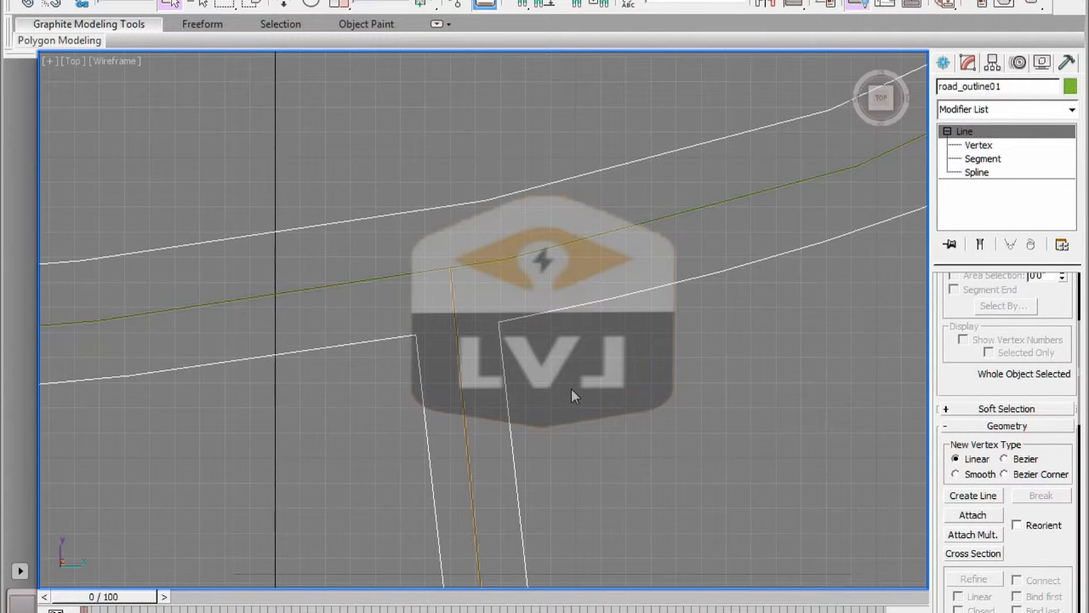
pyautogui.moveTo(857, 230)
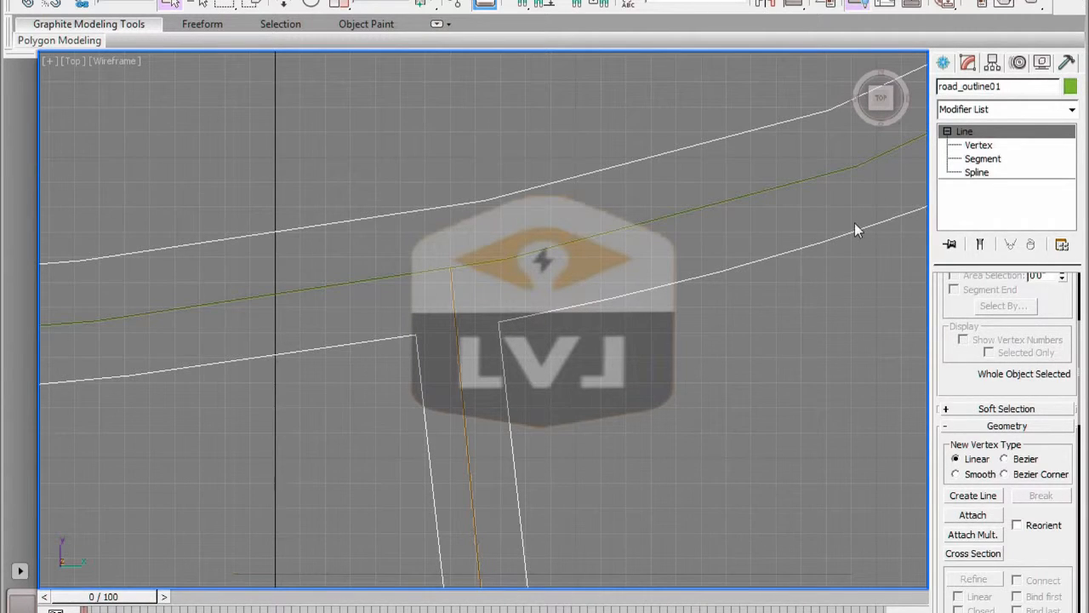
# Switch road_outline01 to the Vertex sub-object level in the modifier stack
pyautogui.click(978, 144)
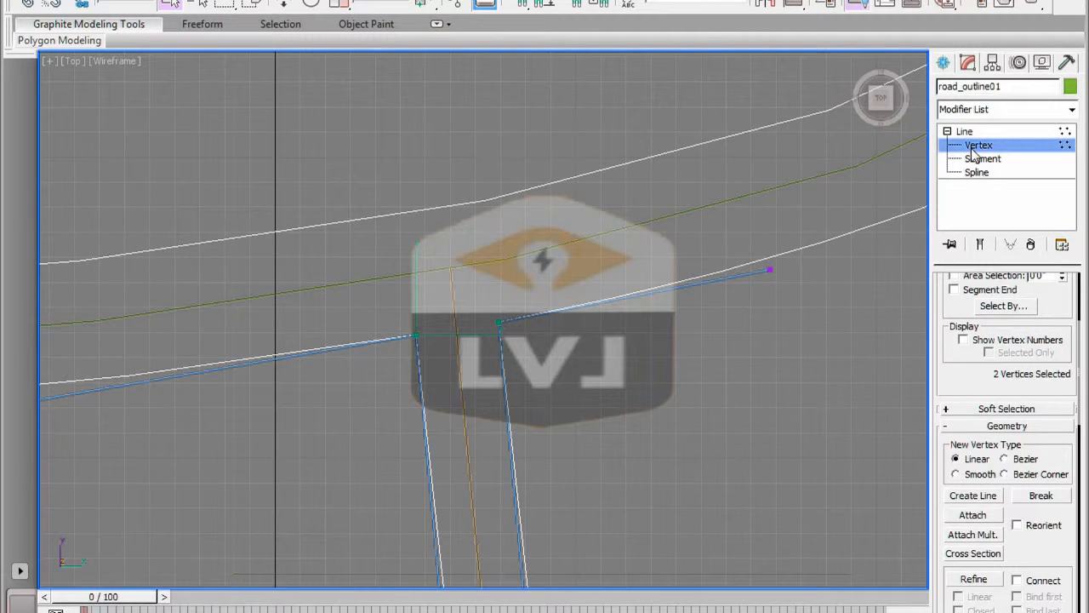
pyautogui.moveTo(842, 287)
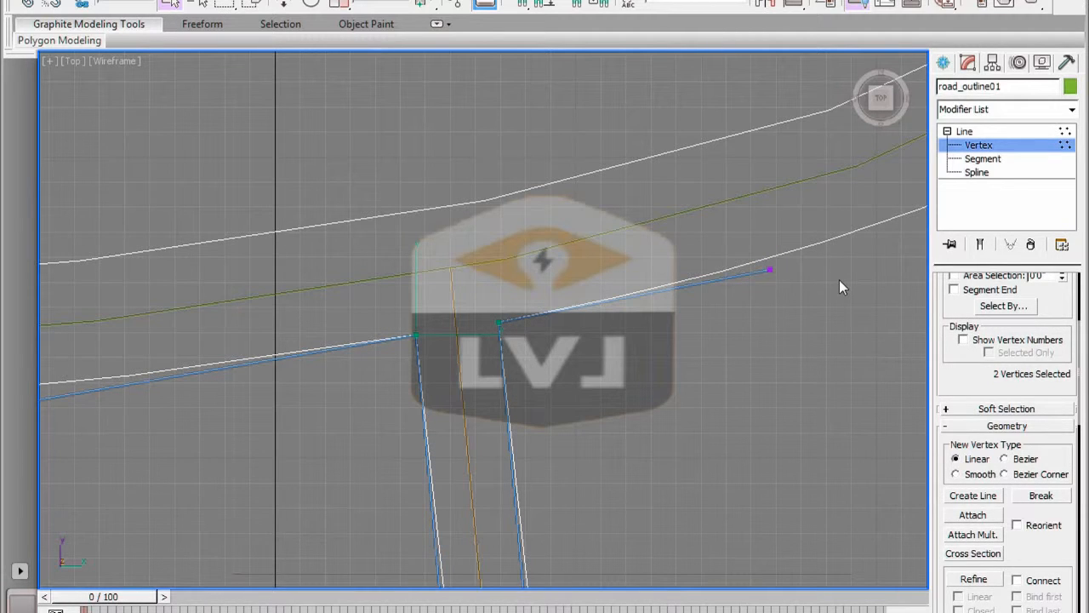
pyautogui.moveTo(859, 310)
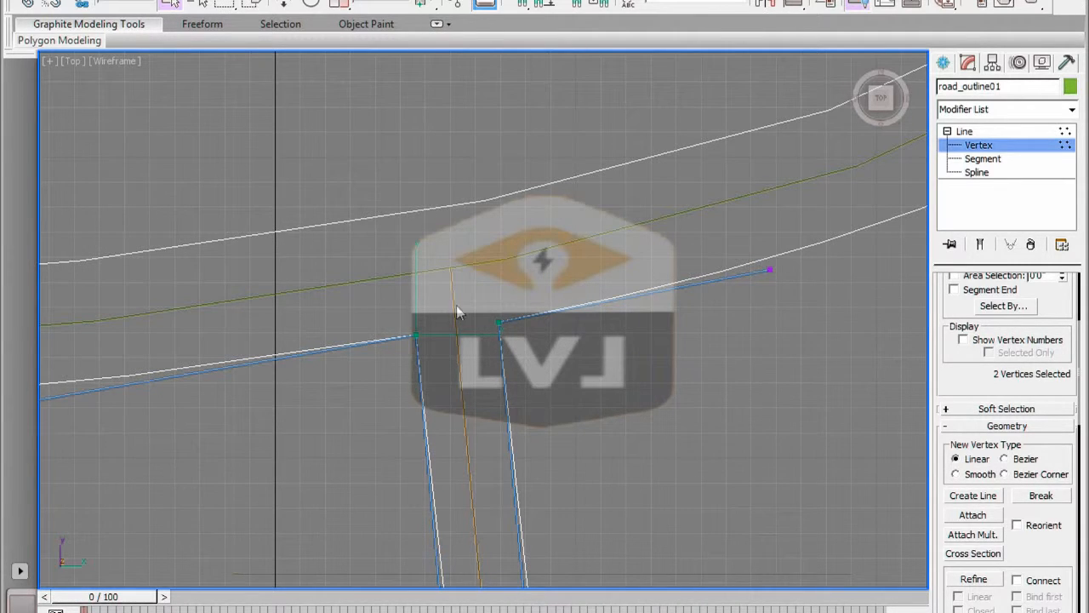
pyautogui.moveTo(566, 336)
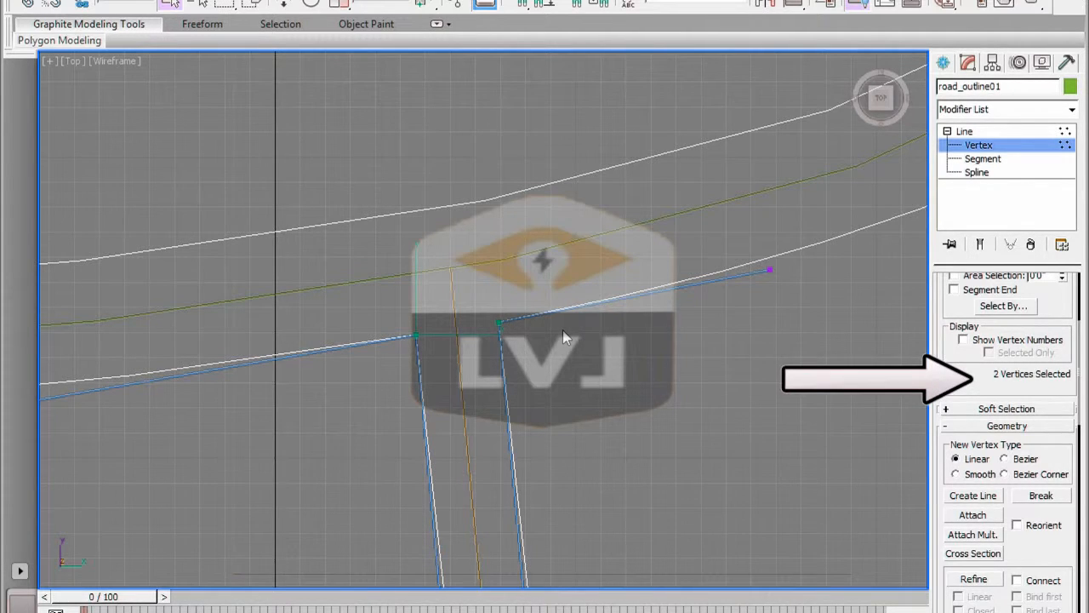
pyautogui.moveTo(736, 447)
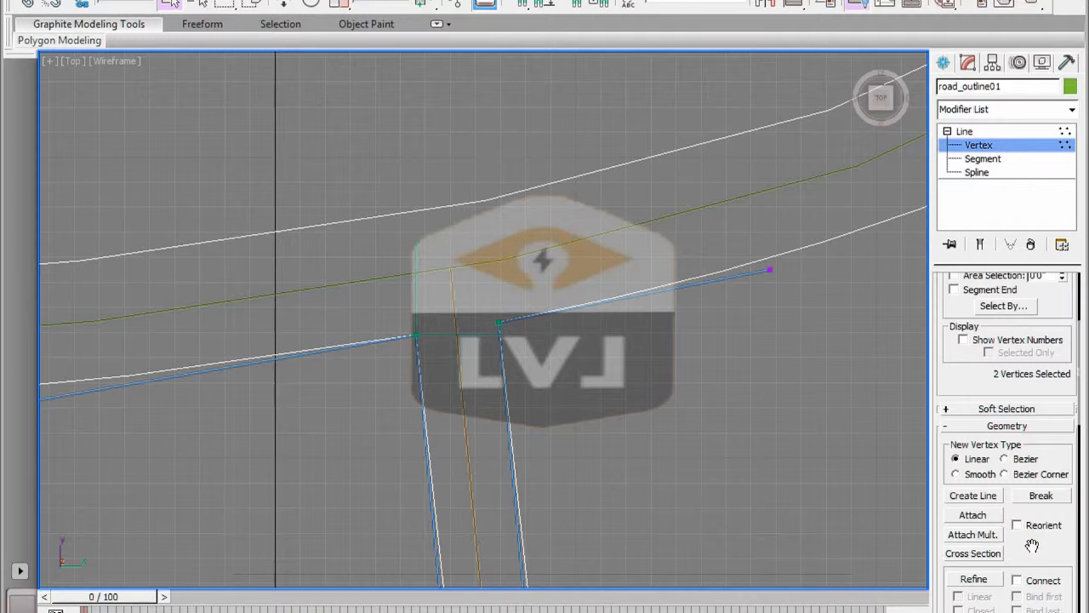
# Scroll the Geometry rollout down to the Fillet controls and select them
pyautogui.scroll(-3)
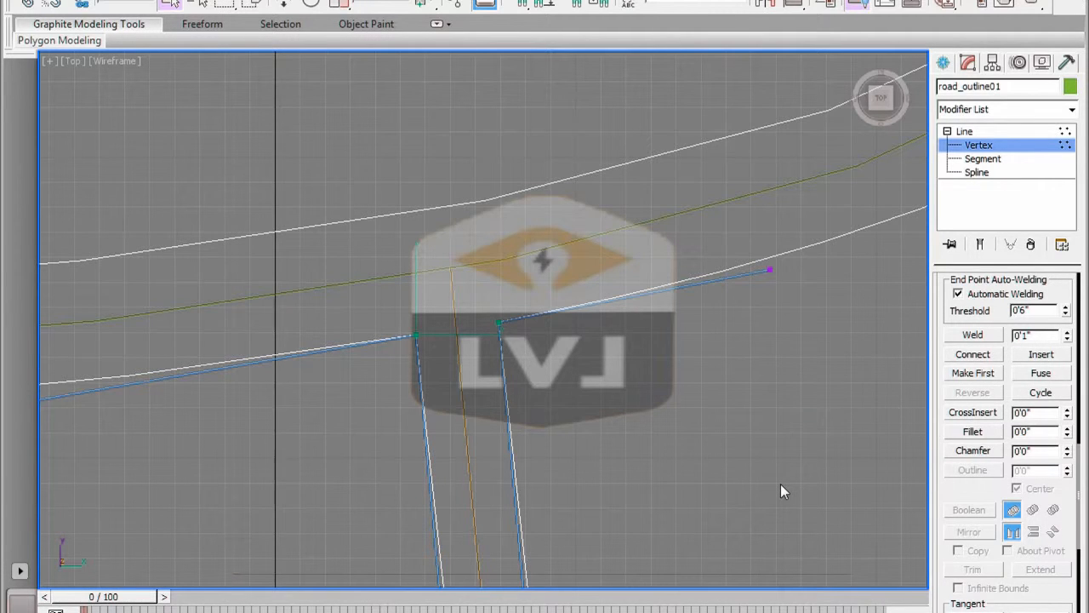
pyautogui.moveTo(975, 440)
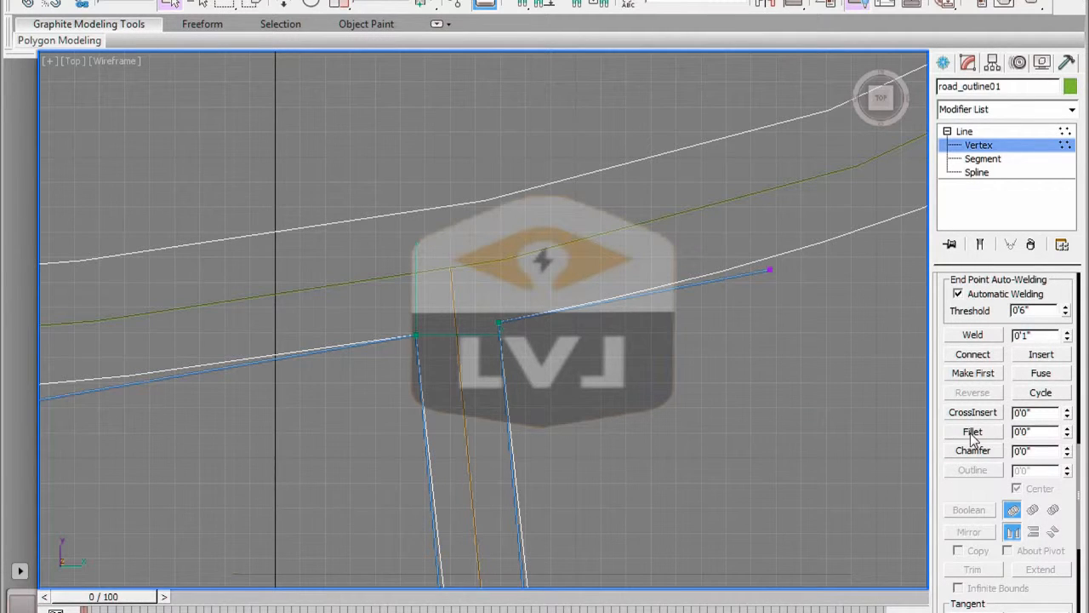
pyautogui.click(972, 431)
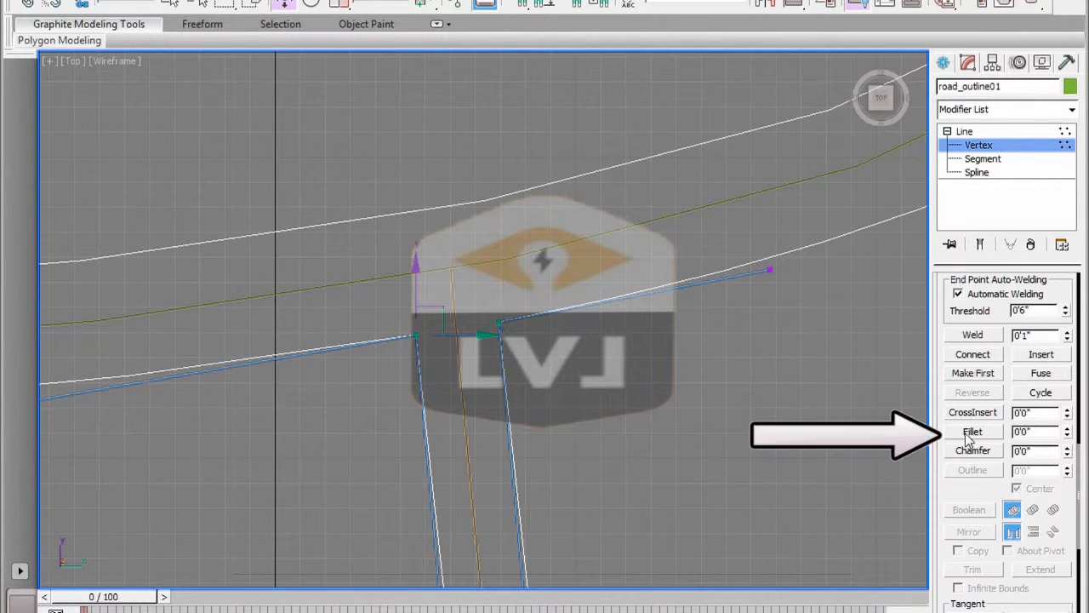
# Fillet the two selected junction vertices of road_outline01 into rounded curves
pyautogui.click(972, 431)
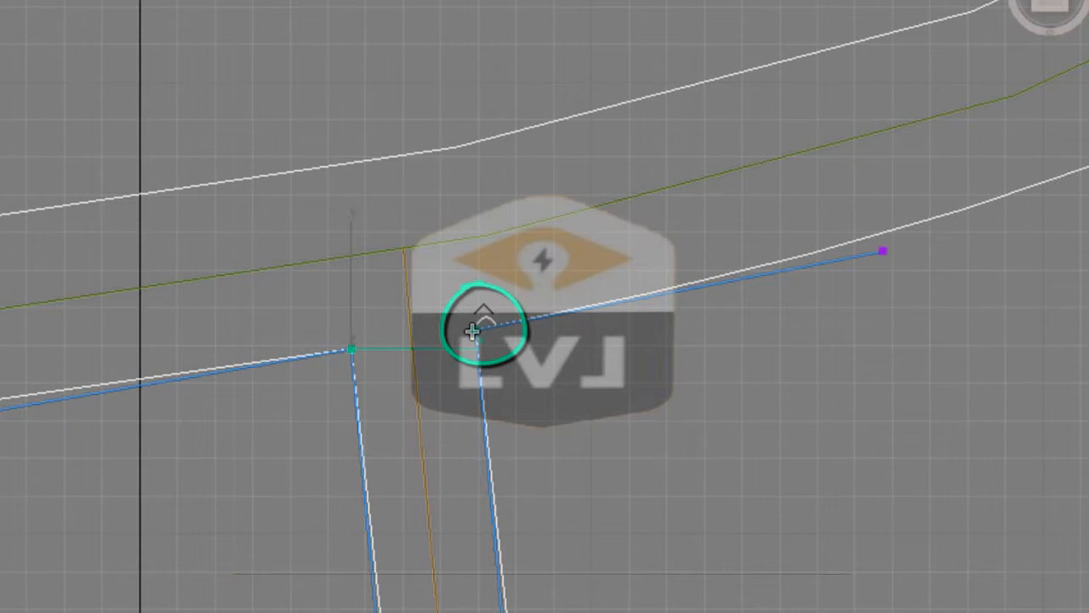
pyautogui.click(472, 332)
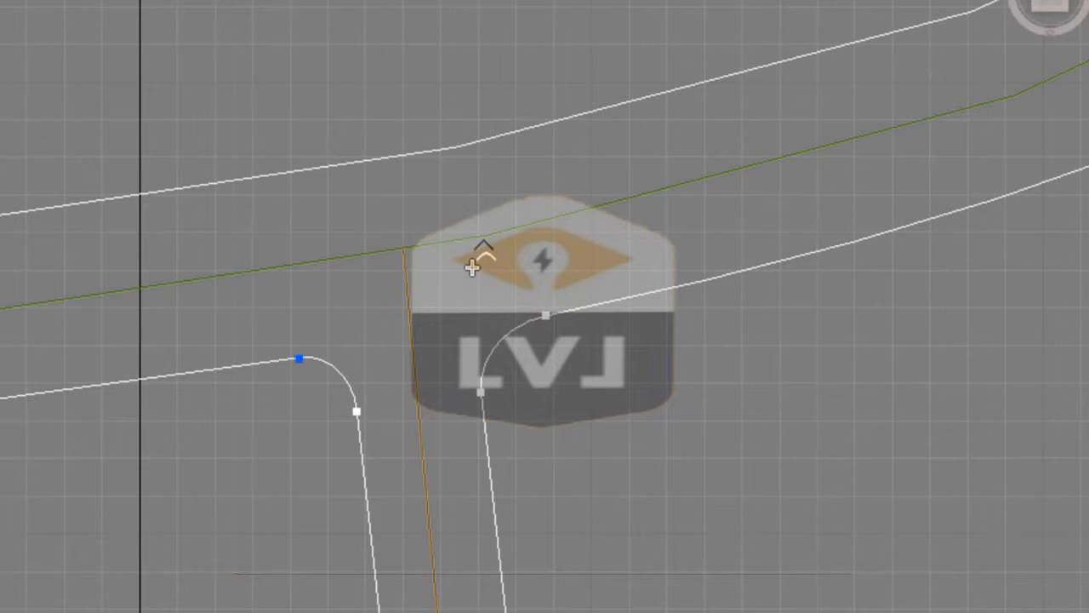
pyautogui.moveTo(702, 451)
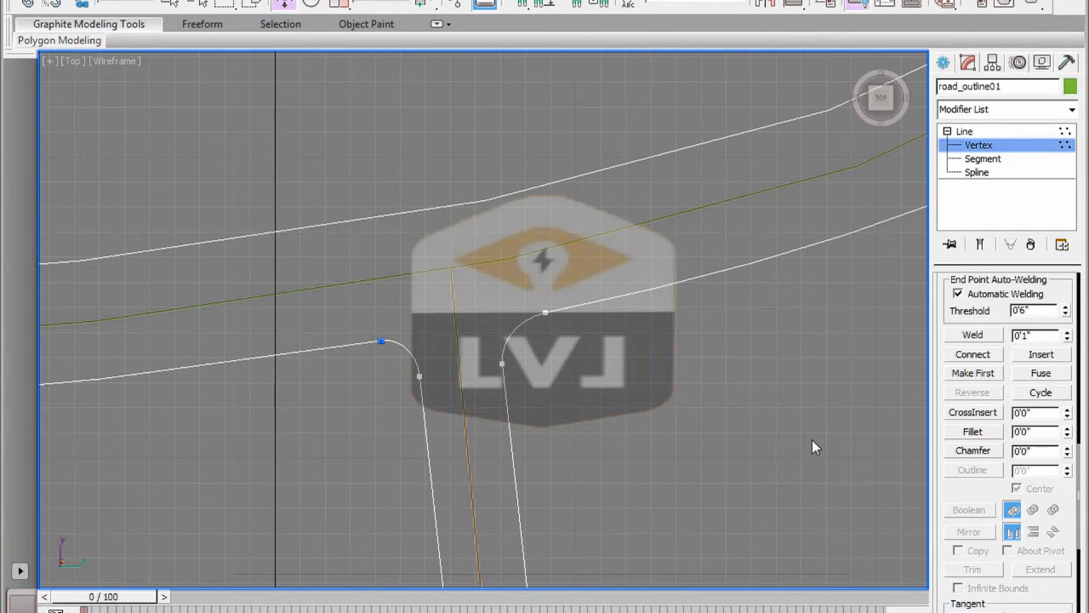
# Select Line in the modifier stack to exit Vertex mode
pyautogui.click(964, 131)
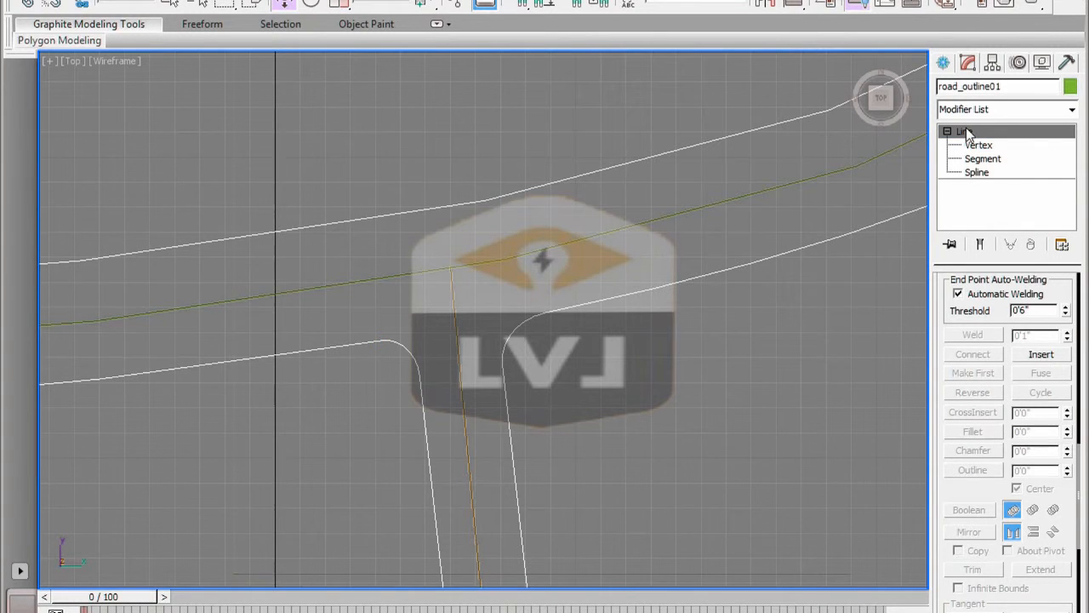